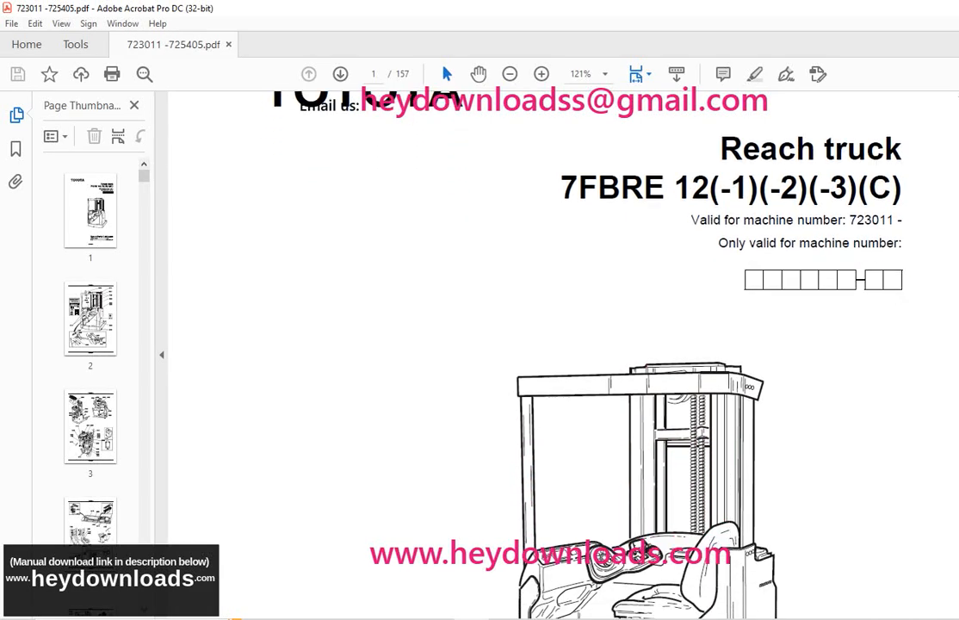
{"action": "scroll", "scroll_direction": "down", "scroll_amount": 3}
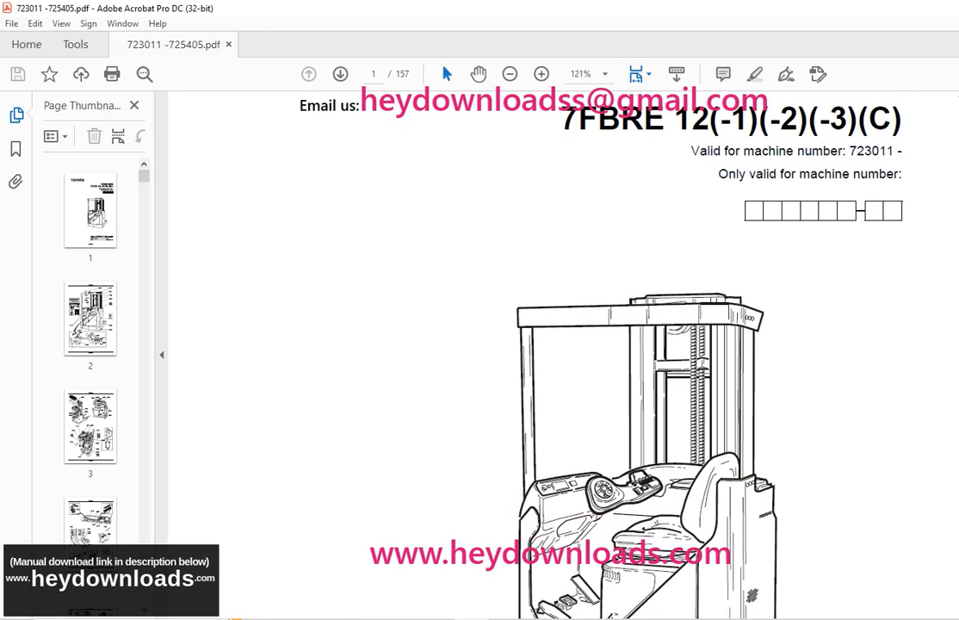
{"action": "scroll", "scroll_direction": "down", "scroll_amount": 3}
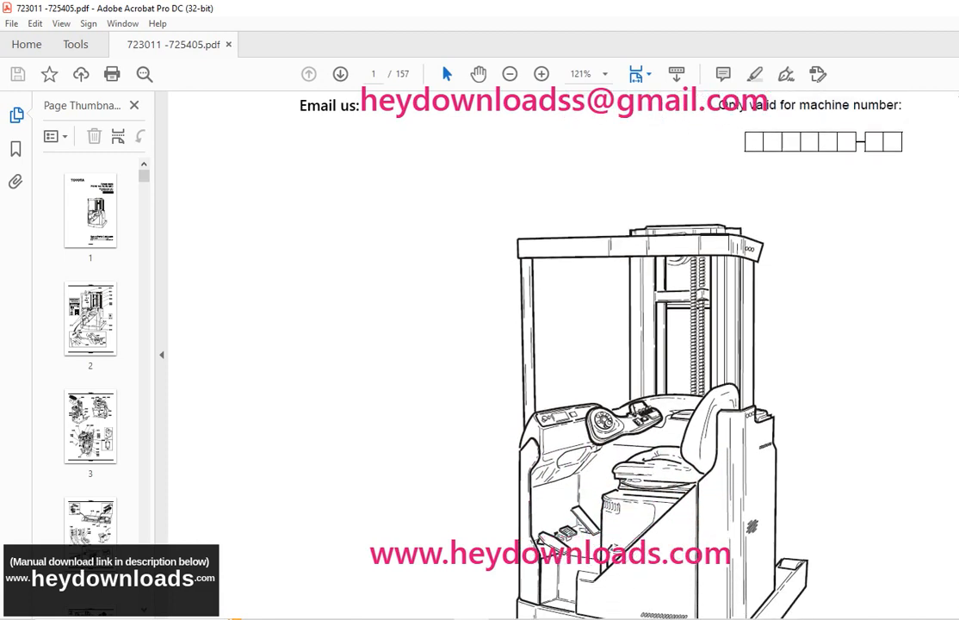
{"action": "scroll", "scroll_direction": "down", "scroll_amount": 3}
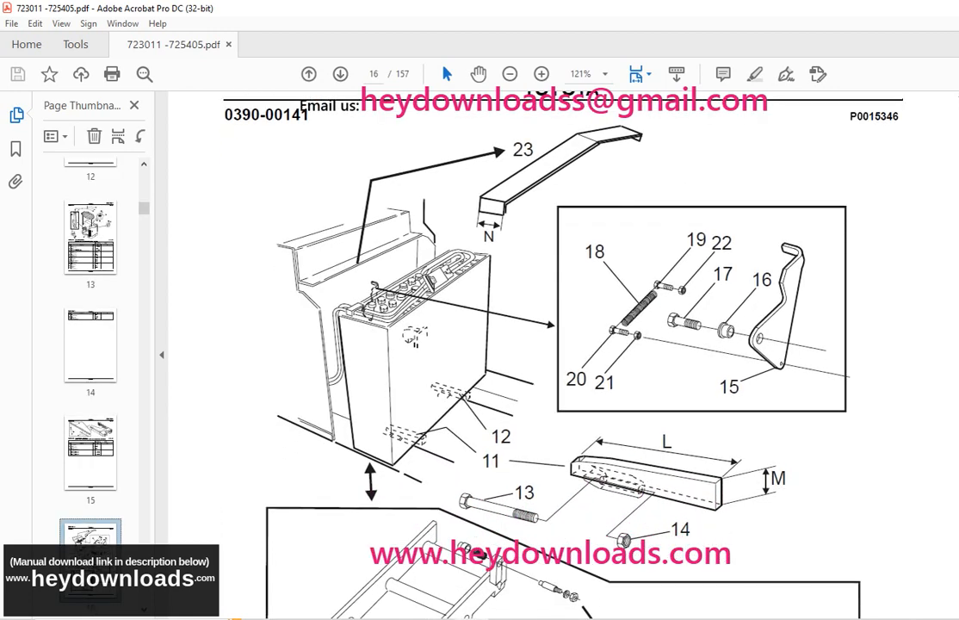
{"action": "scroll", "scroll_direction": "down", "scroll_amount": 3}
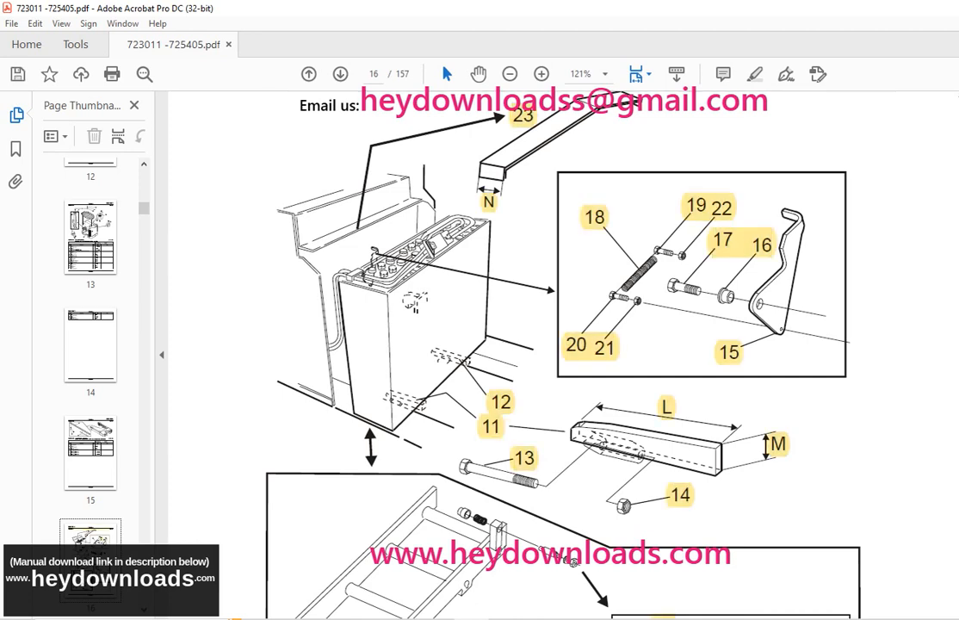
{"action": "scroll", "scroll_direction": "down", "scroll_amount": 3}
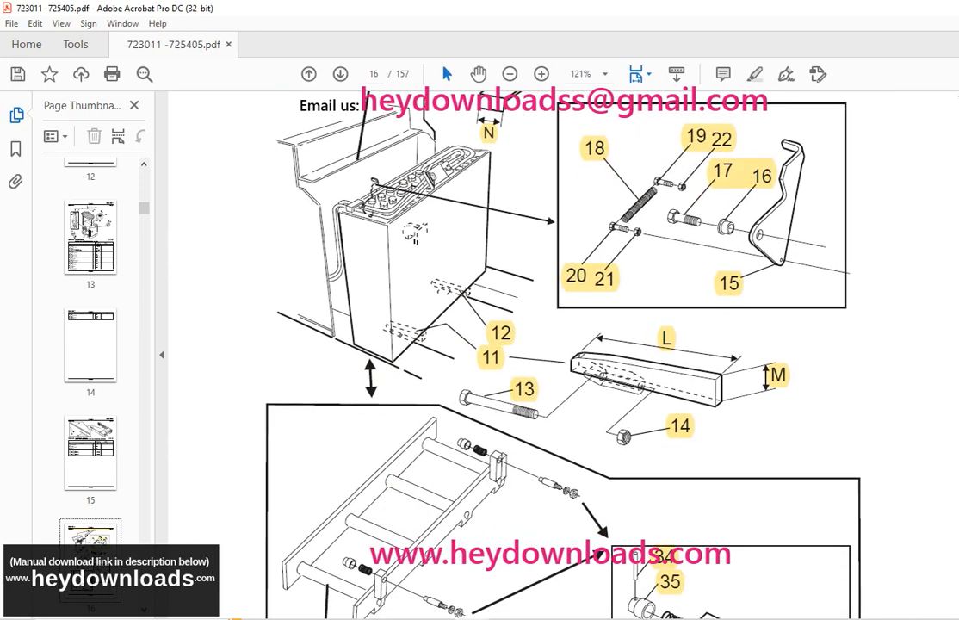
{"action": "scroll", "scroll_direction": "down", "scroll_amount": 3}
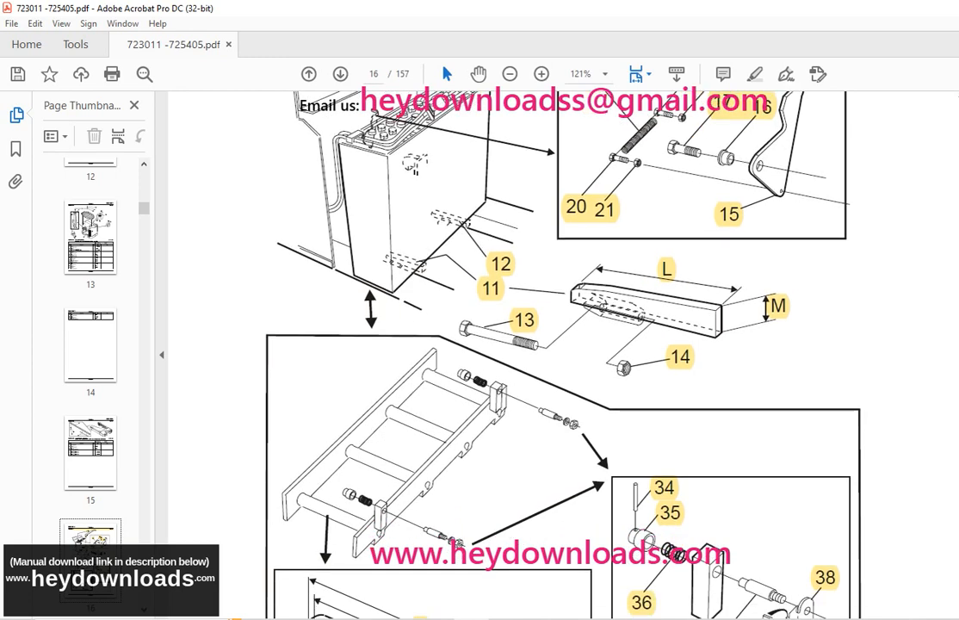
{"action": "scroll", "scroll_direction": "down", "scroll_amount": 3}
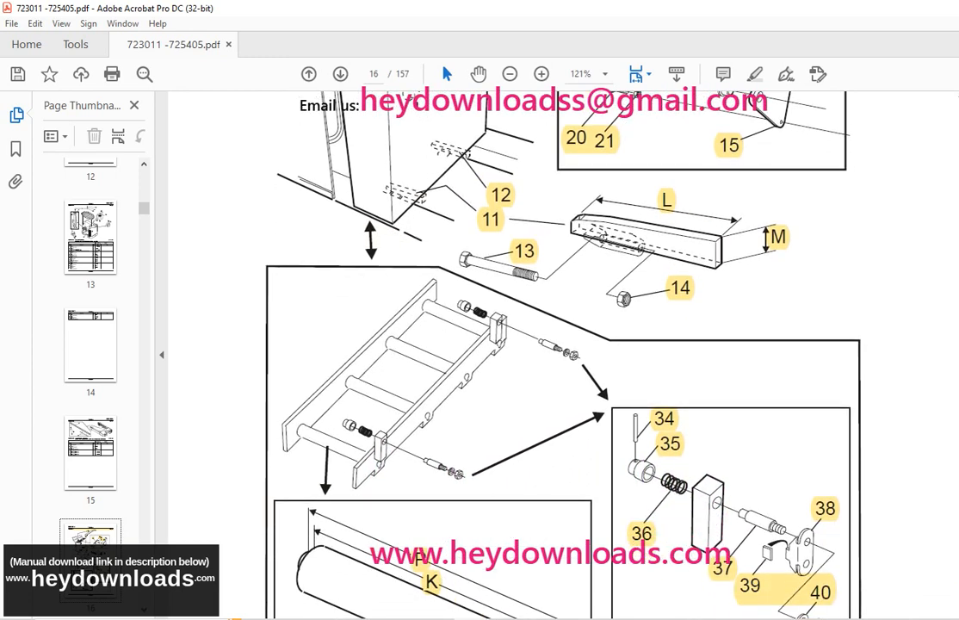
{"action": "scroll", "scroll_direction": "down", "scroll_amount": 3}
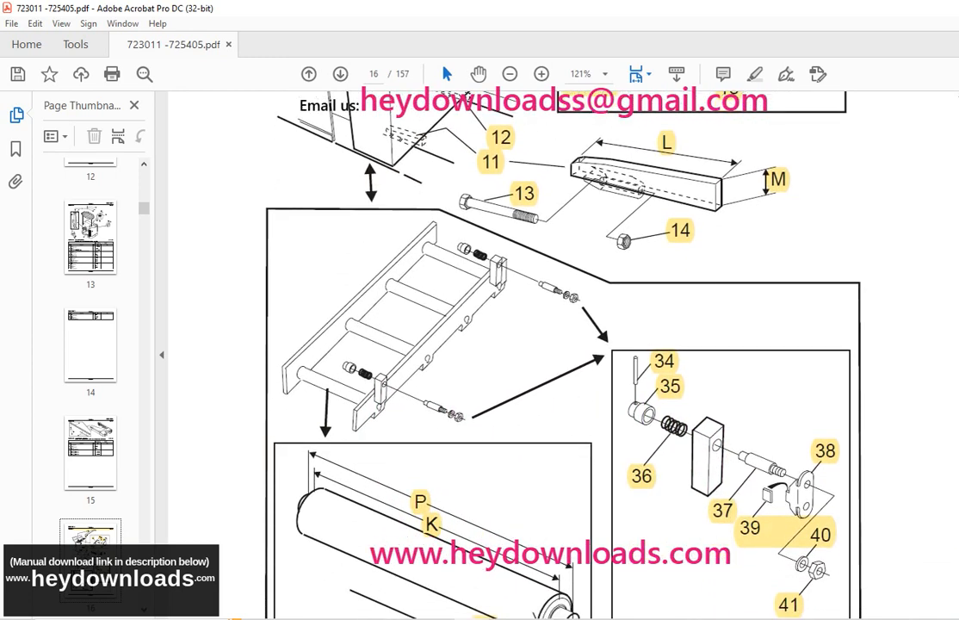
{"action": "scroll", "scroll_direction": "down", "scroll_amount": 3}
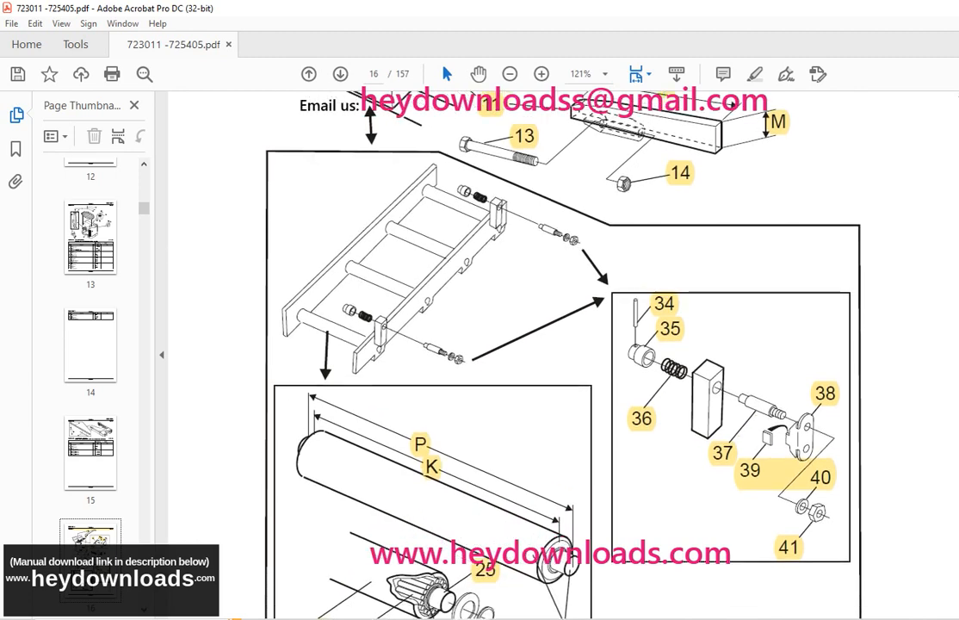
{"action": "scroll", "scroll_direction": "down", "scroll_amount": 3}
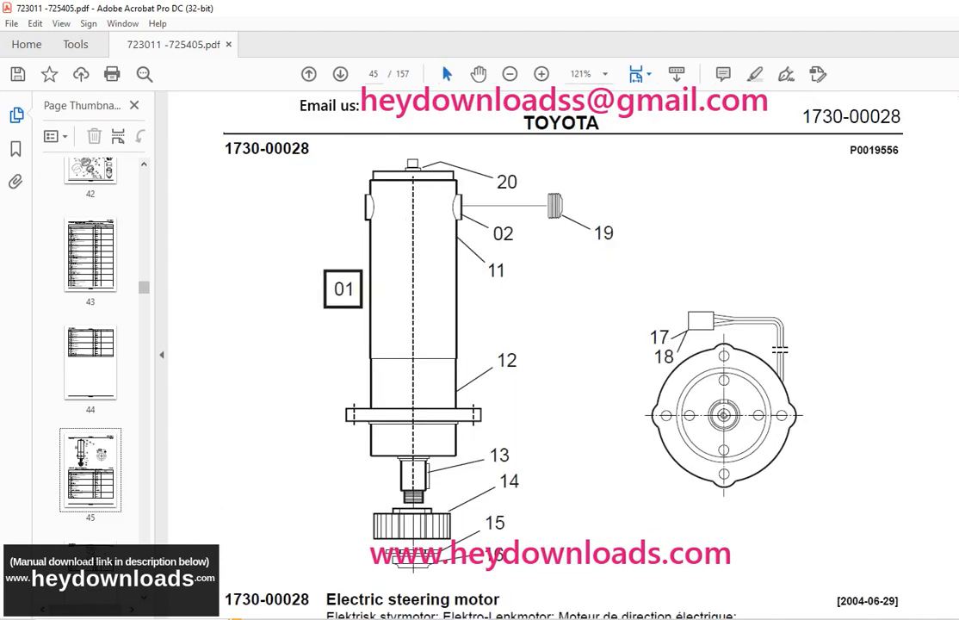
{"action": "scroll", "scroll_direction": "down", "scroll_amount": 3}
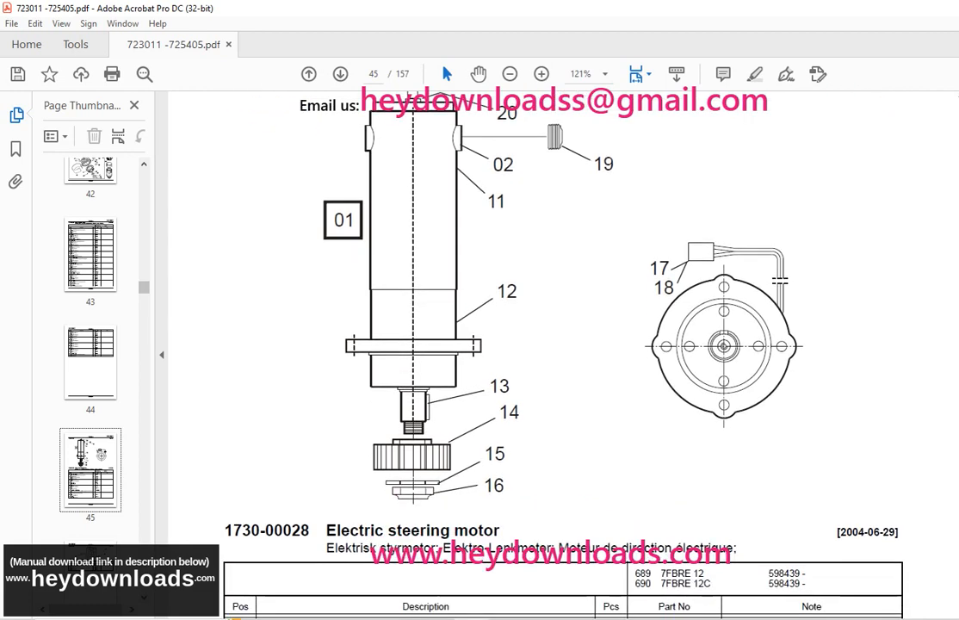
{"action": "scroll", "scroll_direction": "down", "scroll_amount": 3}
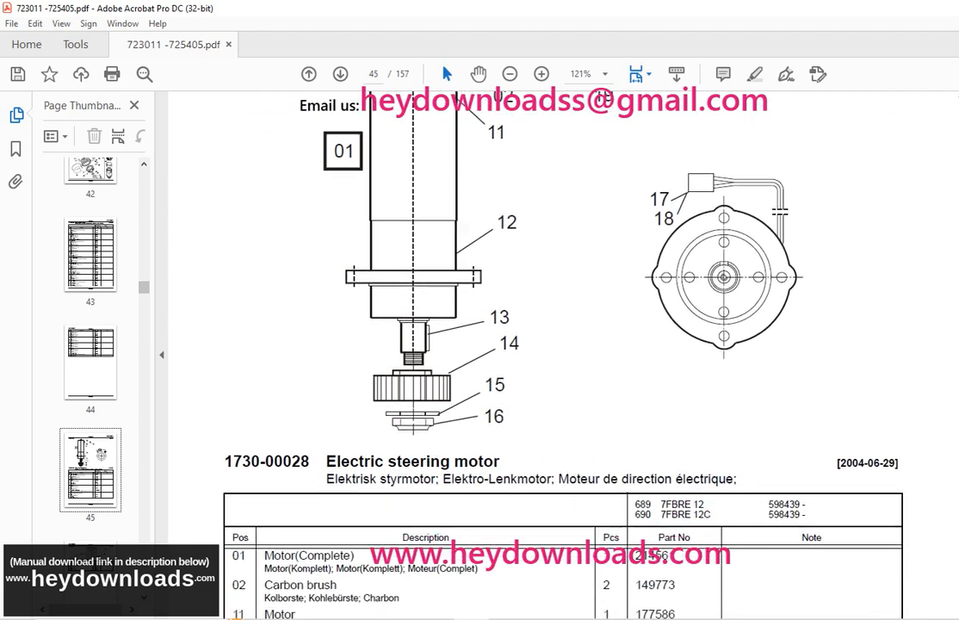
{"action": "scroll", "scroll_direction": "down", "scroll_amount": 3}
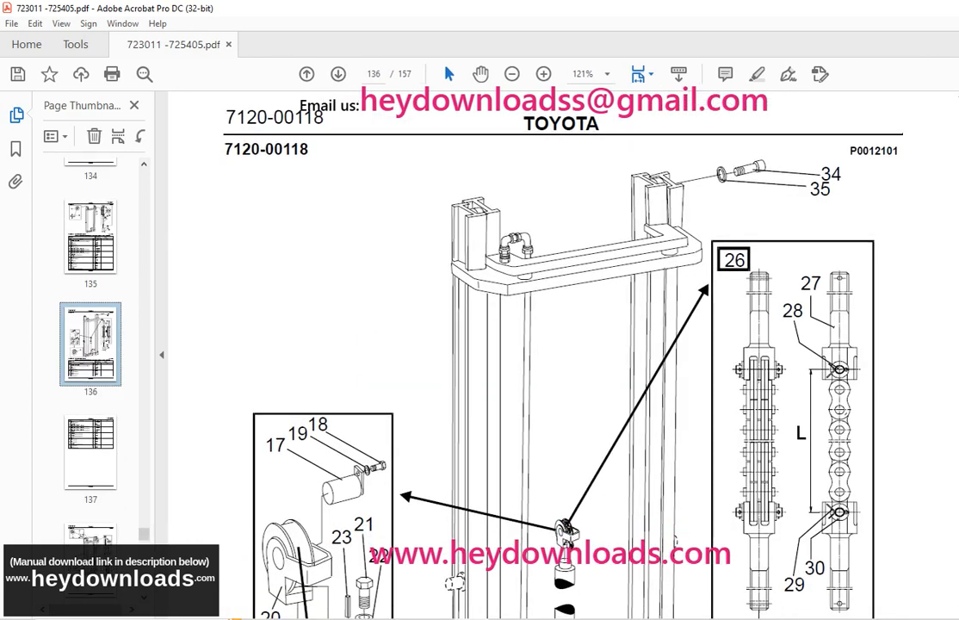
{"action": "scroll", "scroll_direction": "down", "scroll_amount": 3}
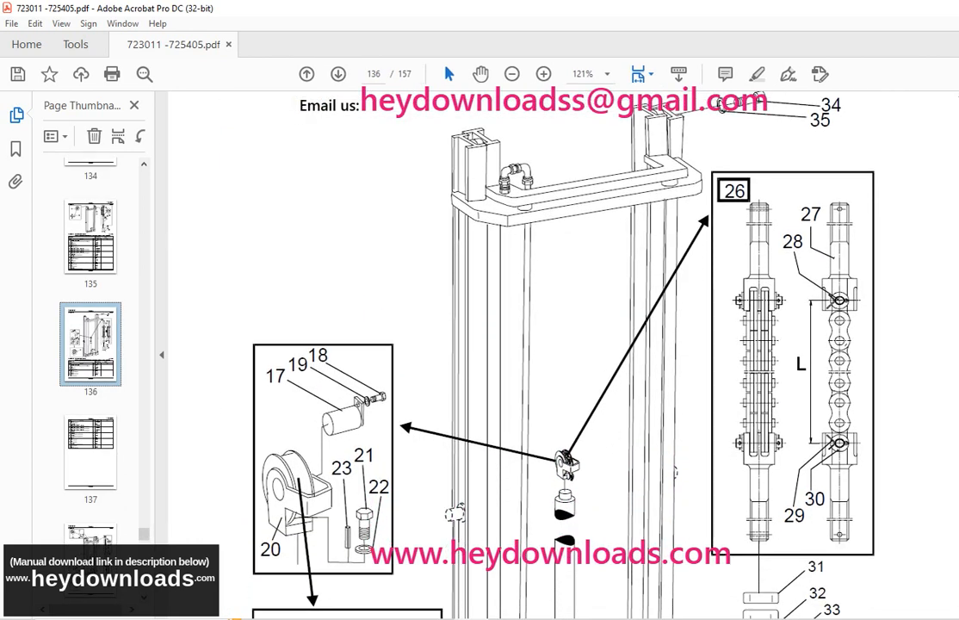
{"action": "scroll", "scroll_direction": "down", "scroll_amount": 3}
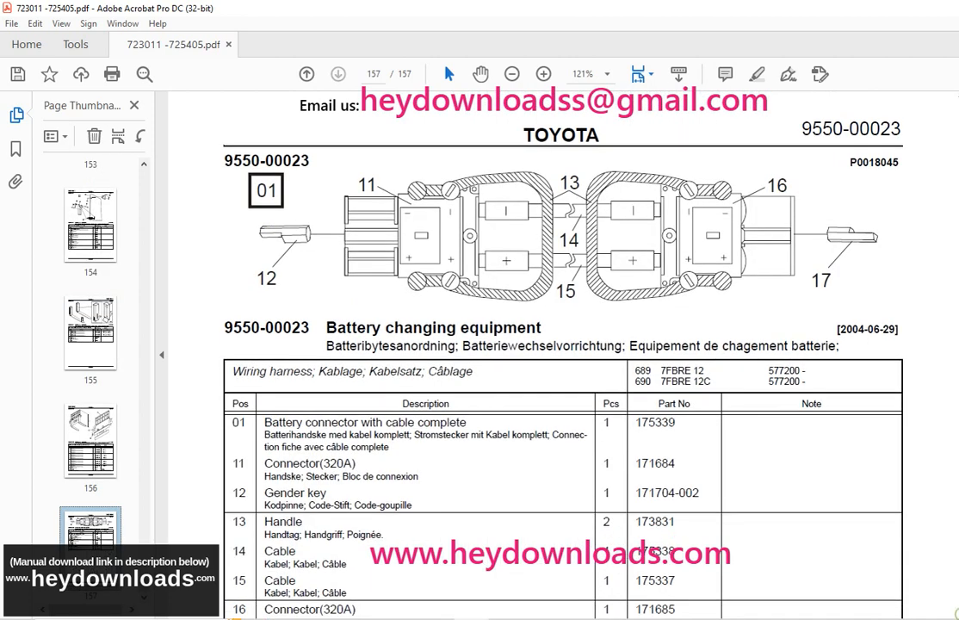
{"action": "scroll", "scroll_direction": "down", "scroll_amount": 3}
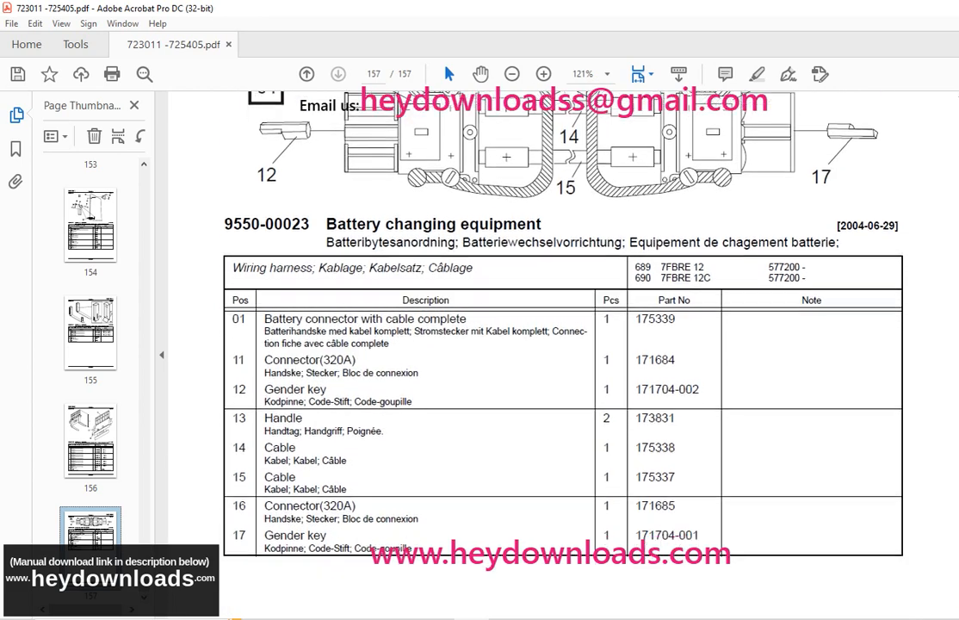